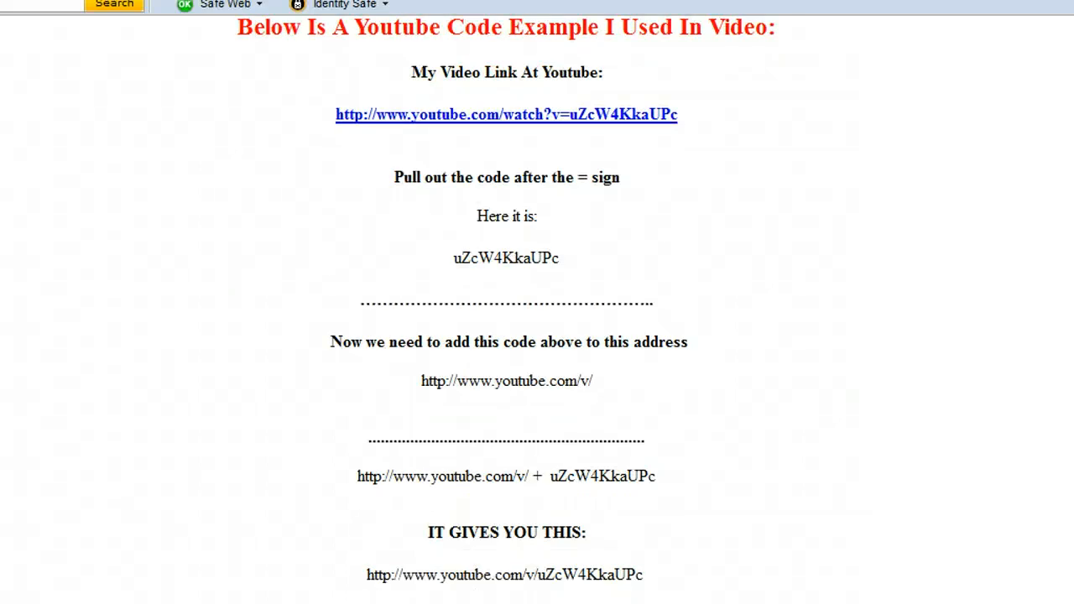
mouse_move(363, 474)
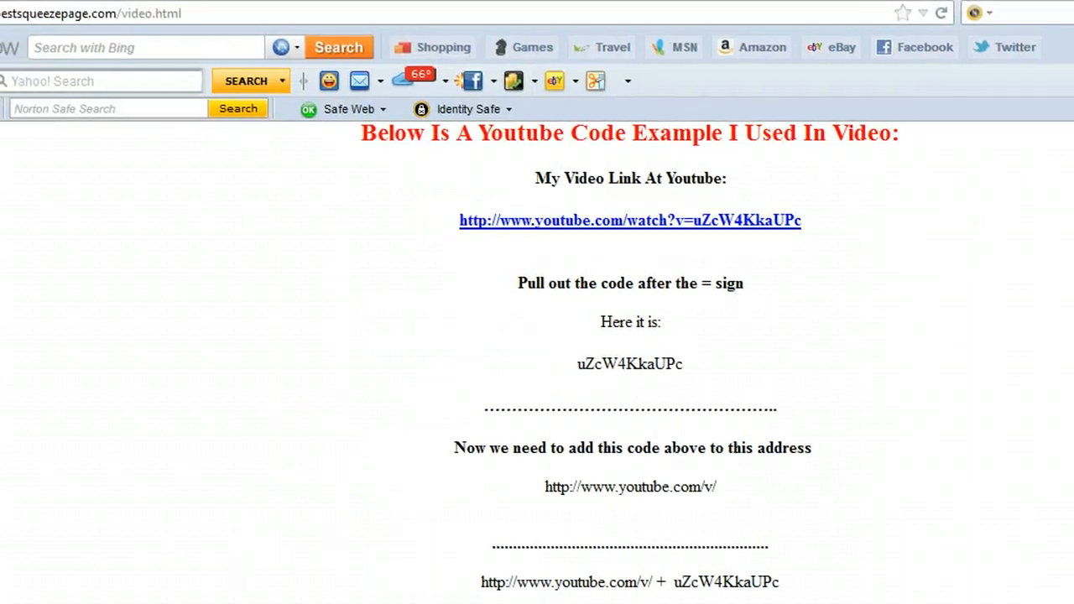
mouse_move(281, 253)
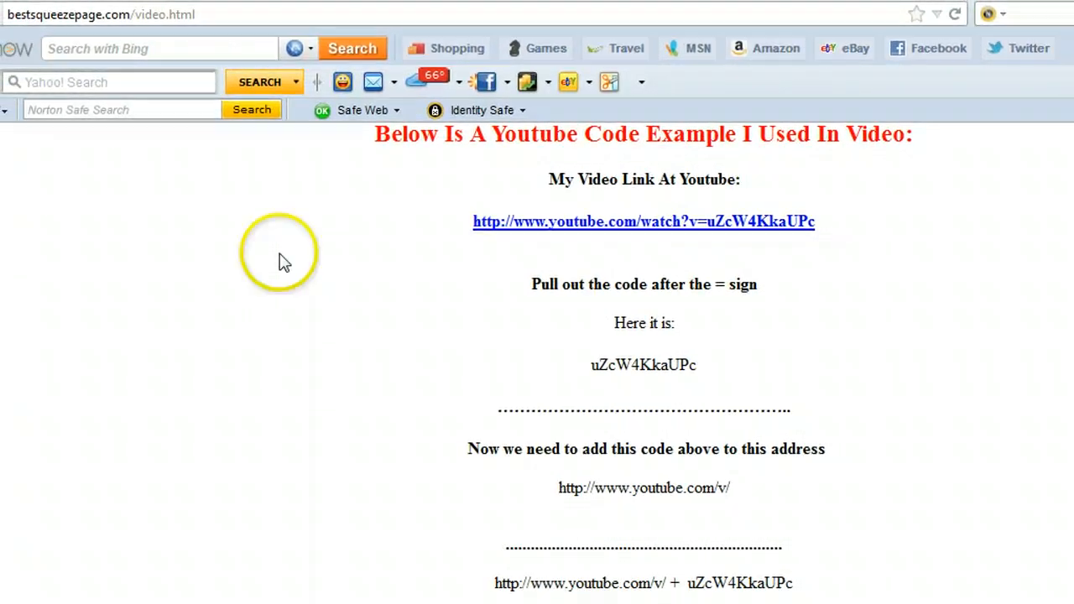
mouse_move(237, 371)
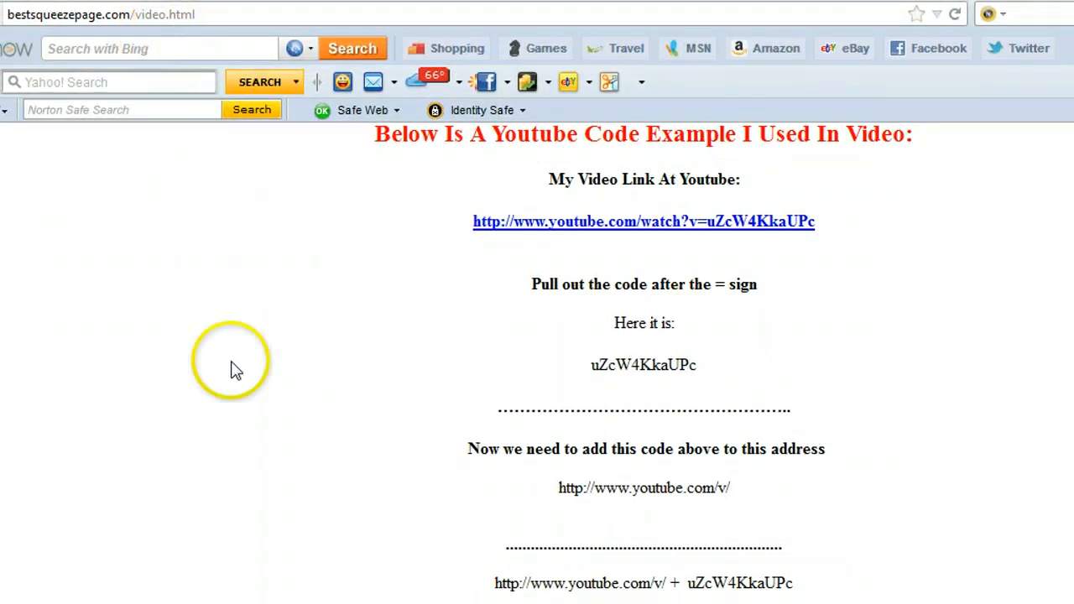
Step: Copy the video code yYDF3Tj4D8g after v= from the Commercial Carpet Cleaning video's address
scroll(down, 3)
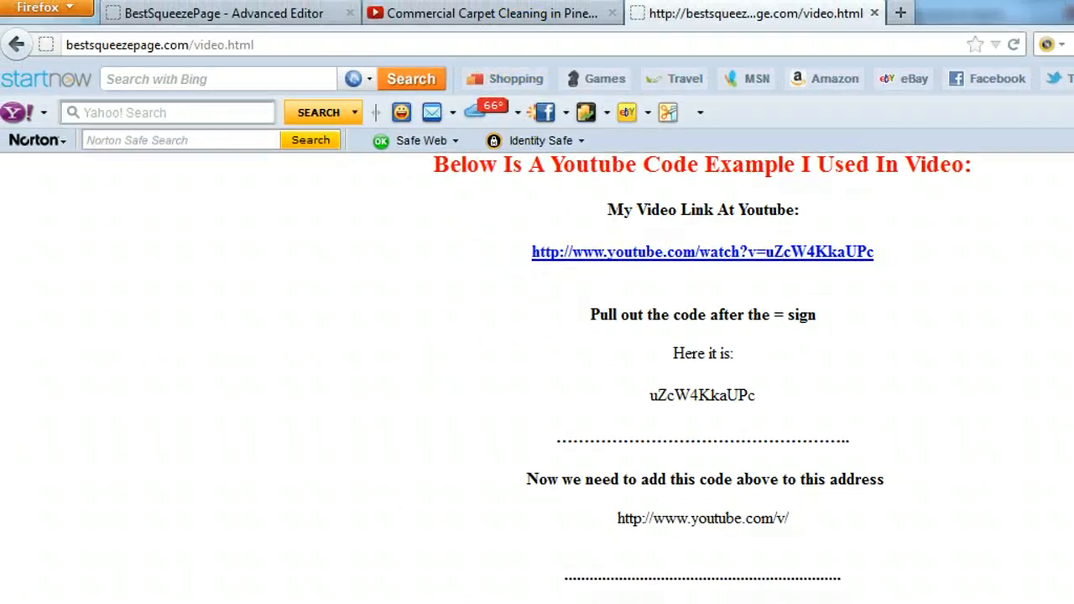
click(491, 14)
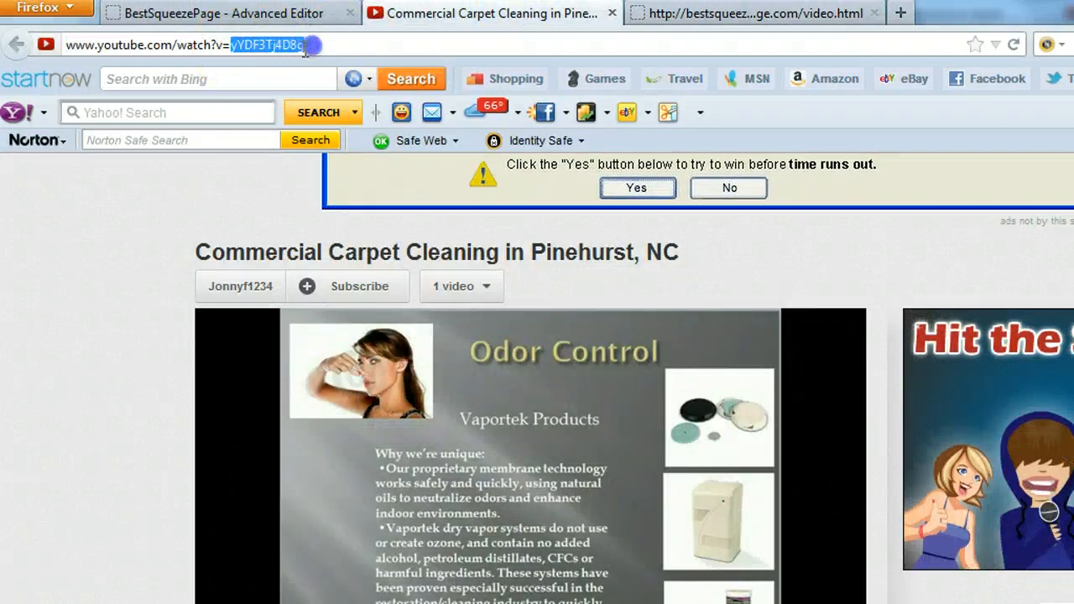
right_click(289, 45)
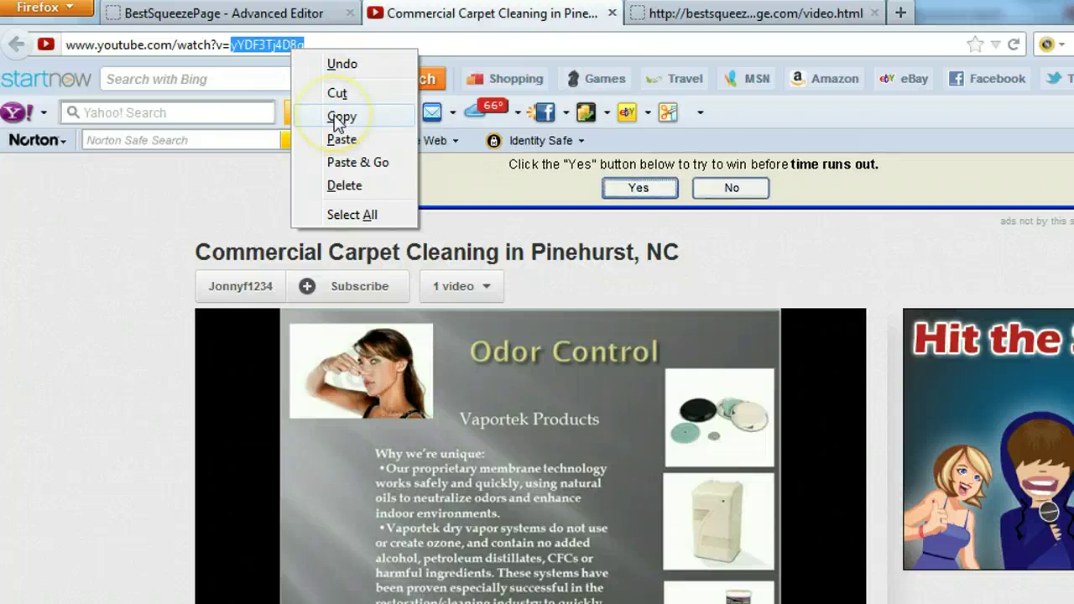
click(342, 115)
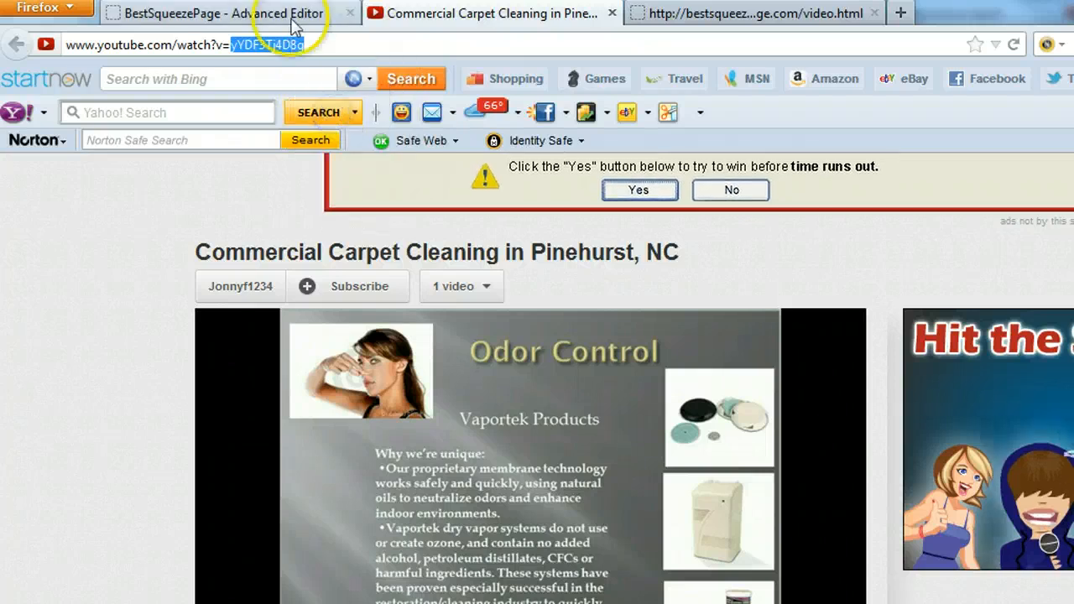
Step: Return to the Advanced Editor and bring up Flash Properties for the video placeholder under Watch Video First
click(218, 14)
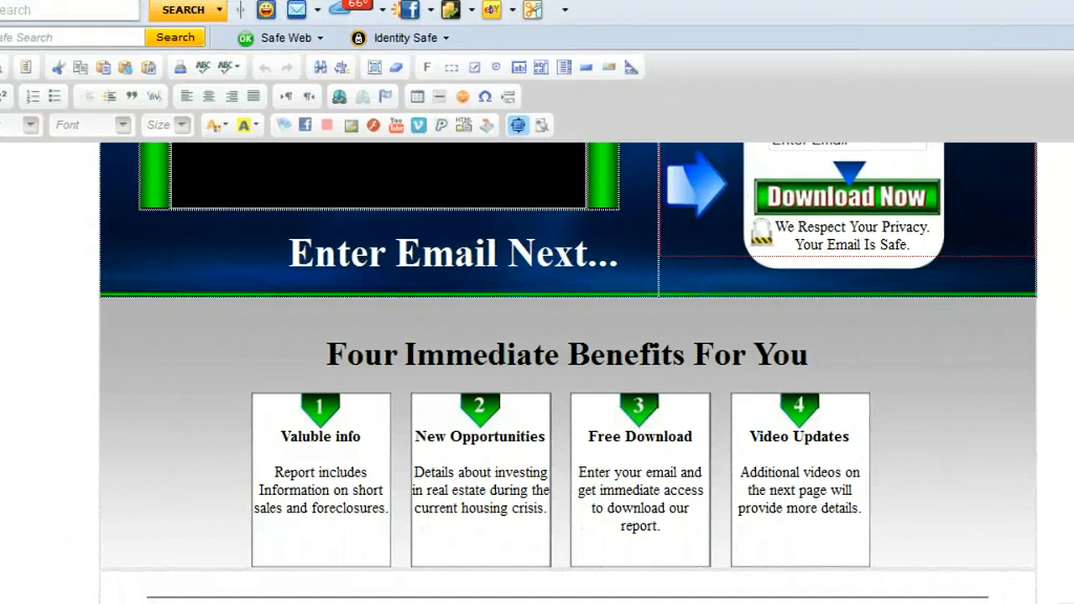
scroll(down, 3)
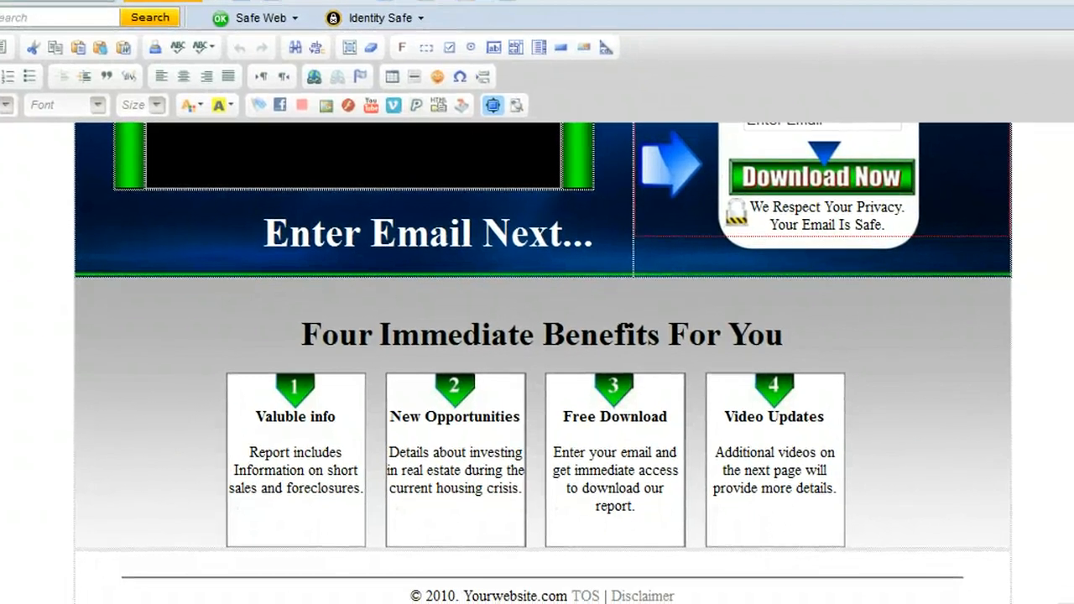
scroll(up, 3)
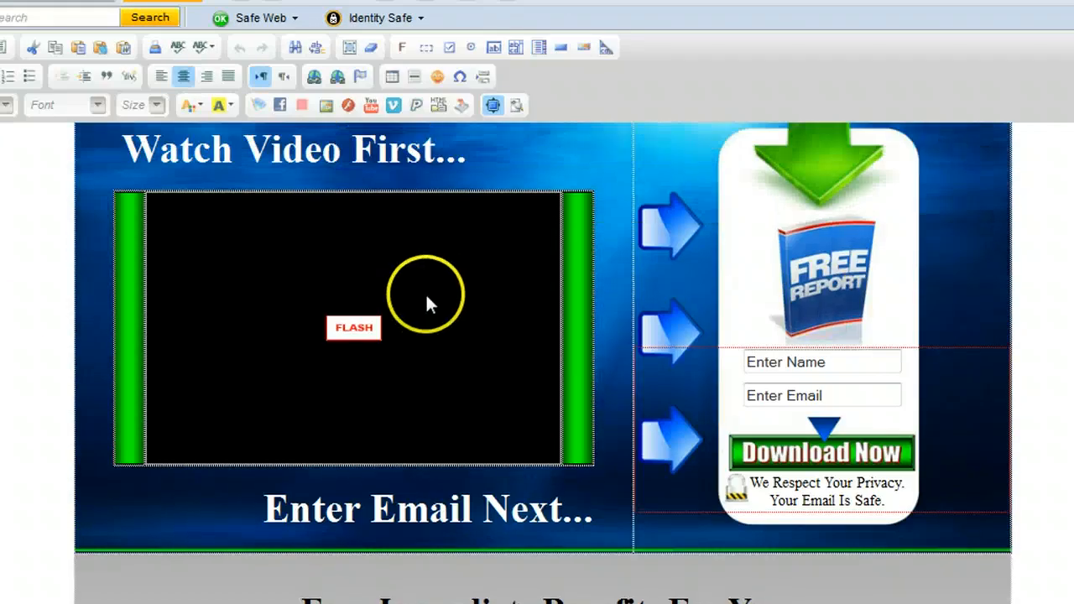
double_click(353, 327)
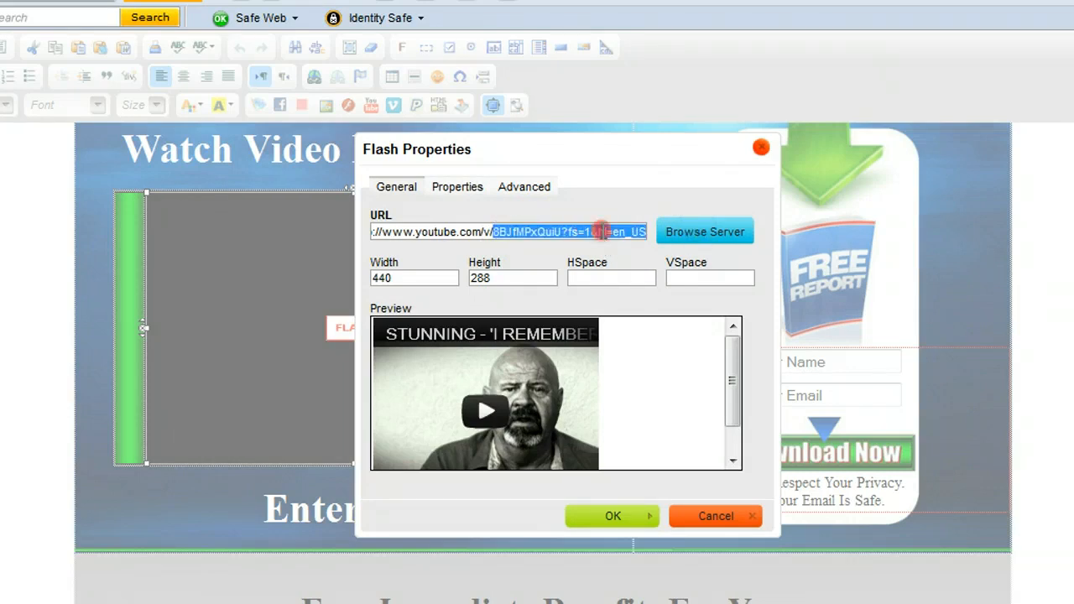
text(http://www.youtube.com/v/yYDF3Tj4D8g)
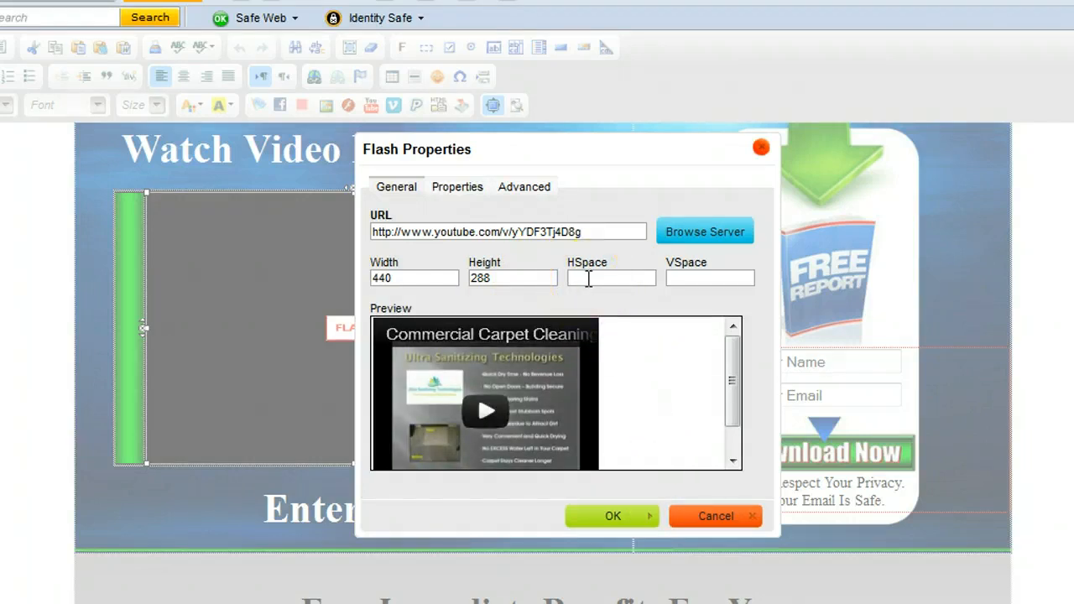
mouse_move(654, 516)
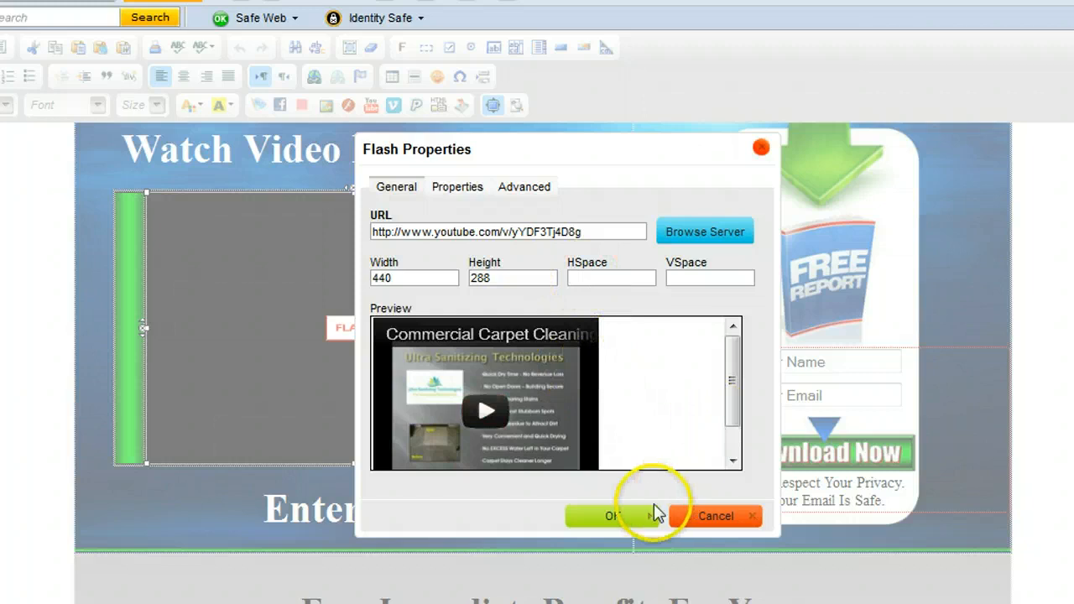
click(613, 516)
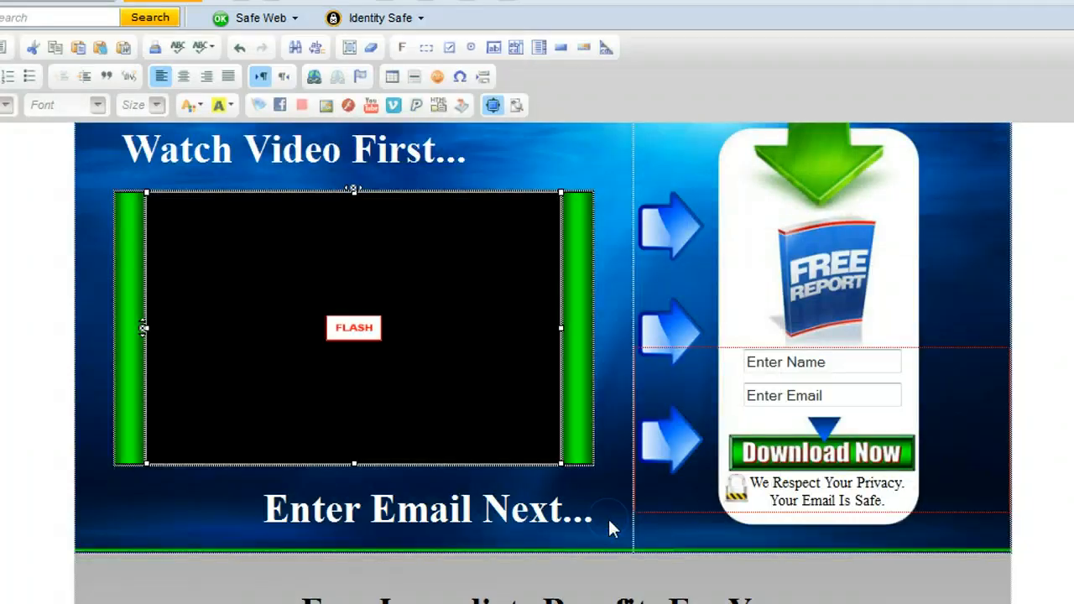
mouse_move(608, 529)
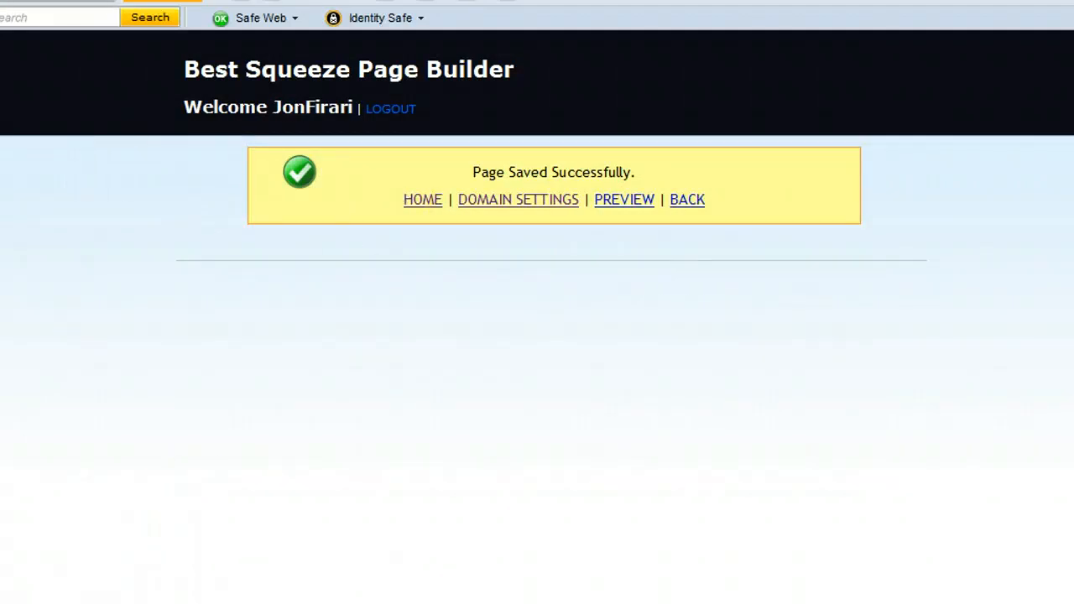
Step: Load pinehurstcarpetcleaning.com to verify the carpet cleaning video plays, then return to video.html
click(624, 199)
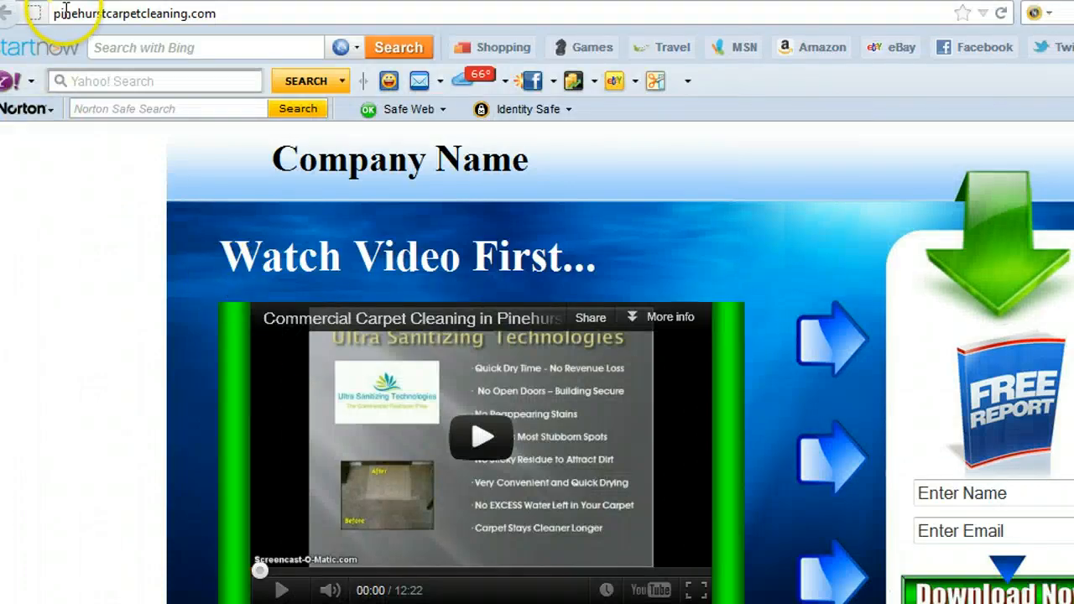
click(482, 436)
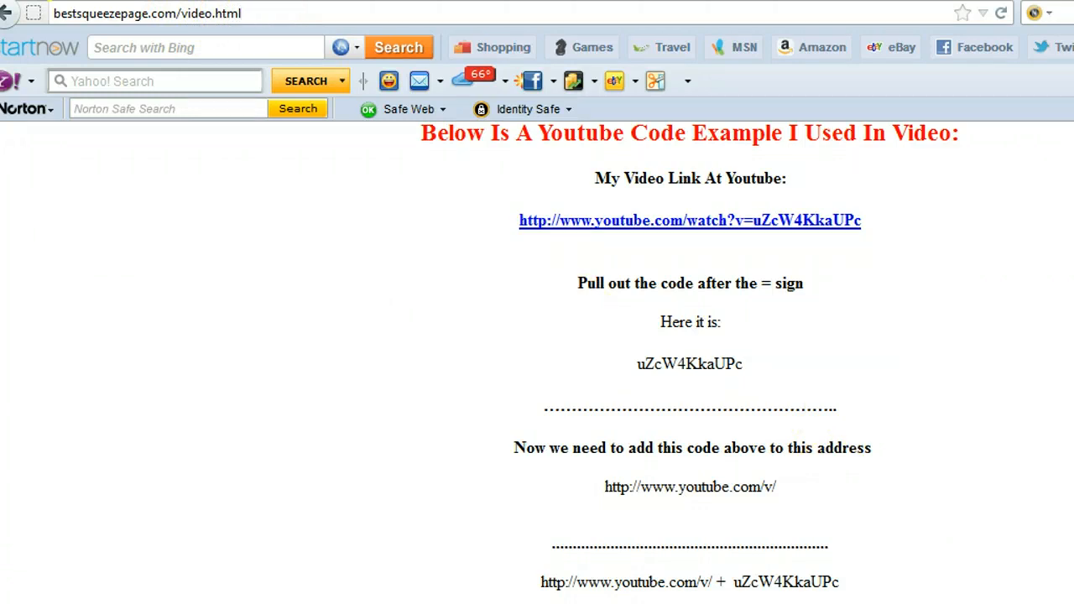
scroll(down, 3)
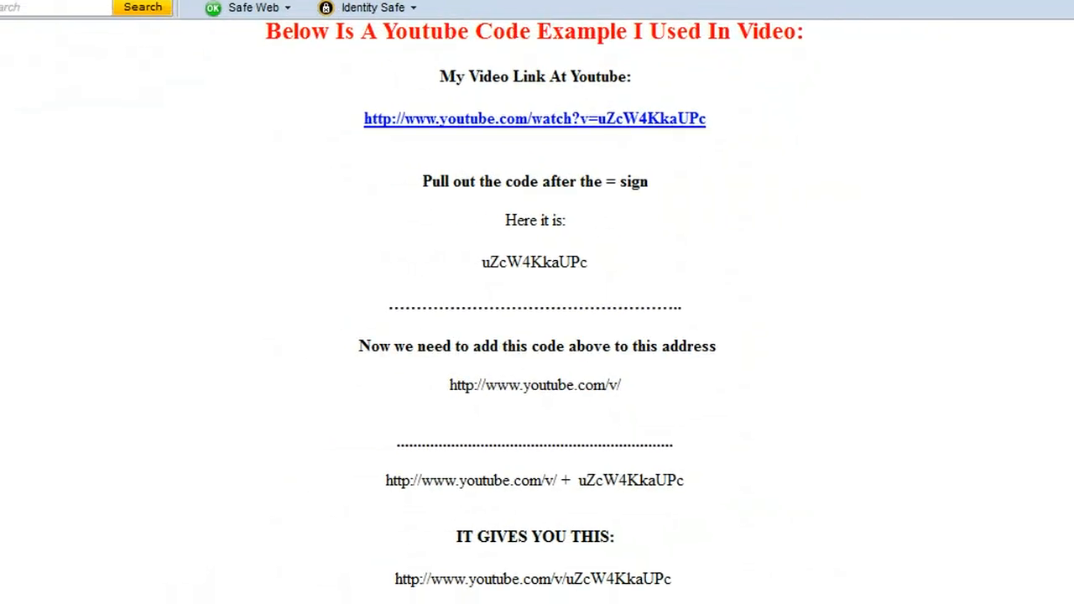